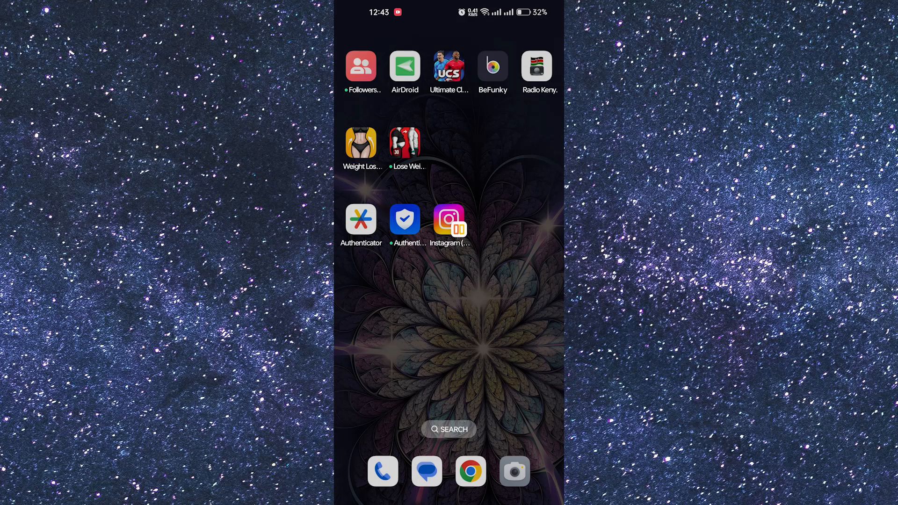
Step: Launch Instagram from the home screen and open the Create menu from your profile
left_click(449, 218)
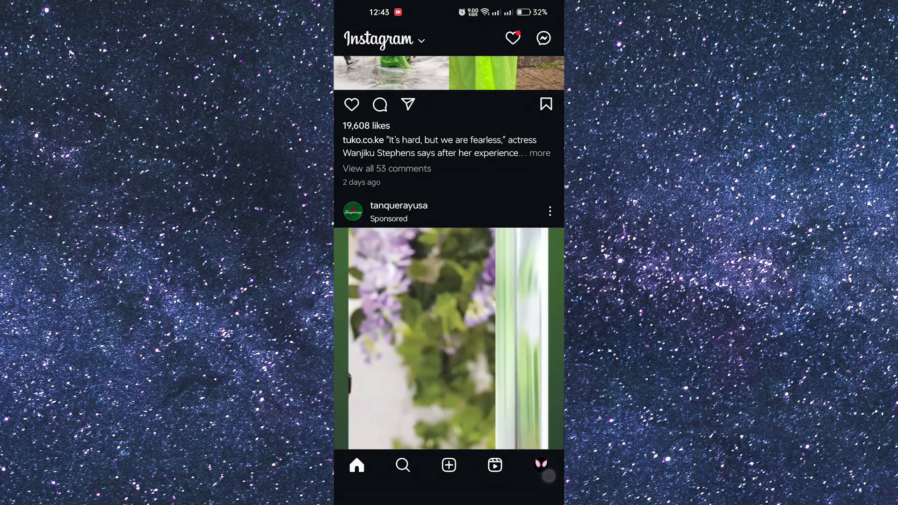
left_click(540, 466)
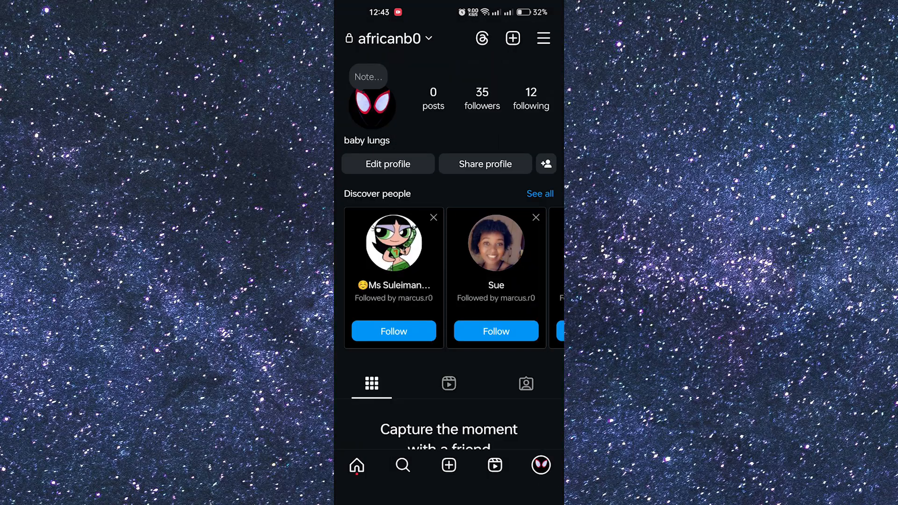
left_click(512, 38)
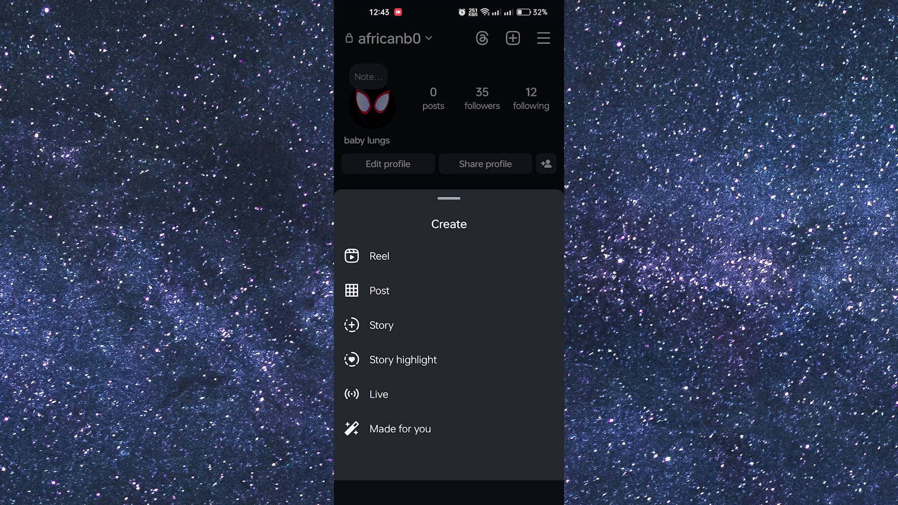
Step: Open the Story camera and hold the shutter to record a zoomed-in video
left_click(381, 325)
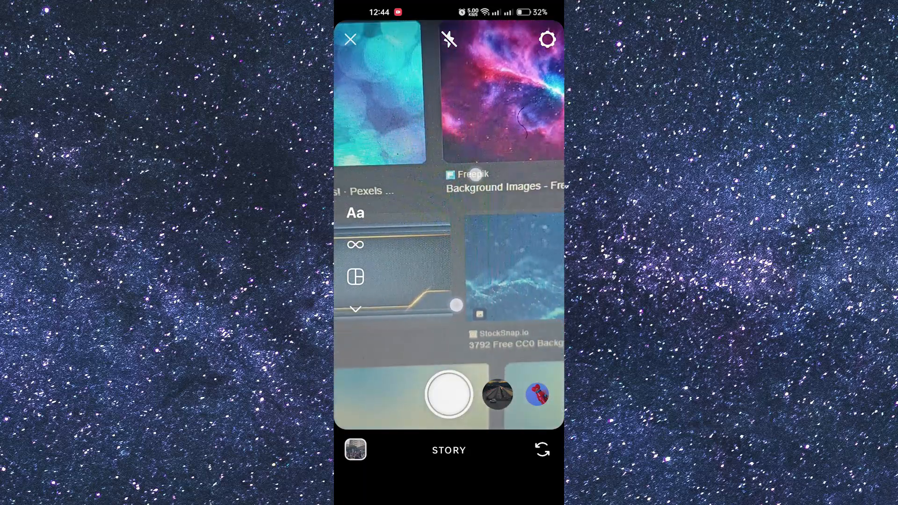
left_click(446, 395)
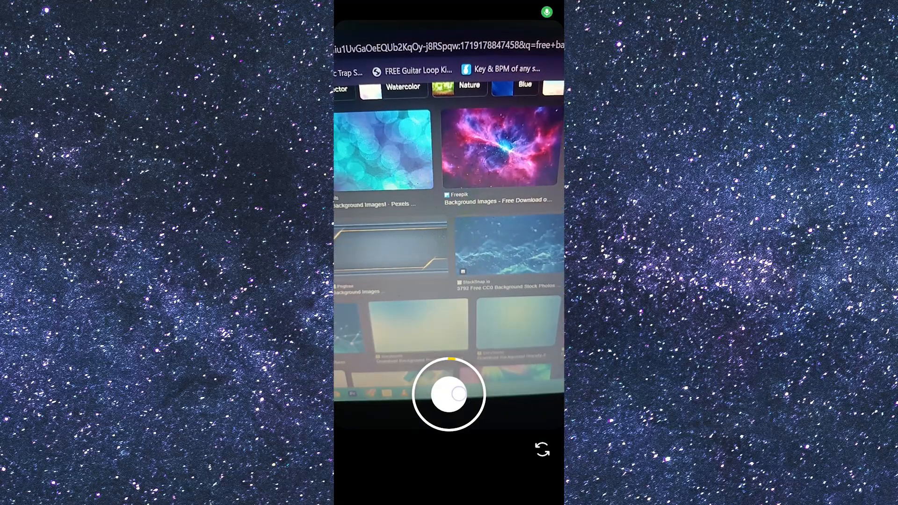